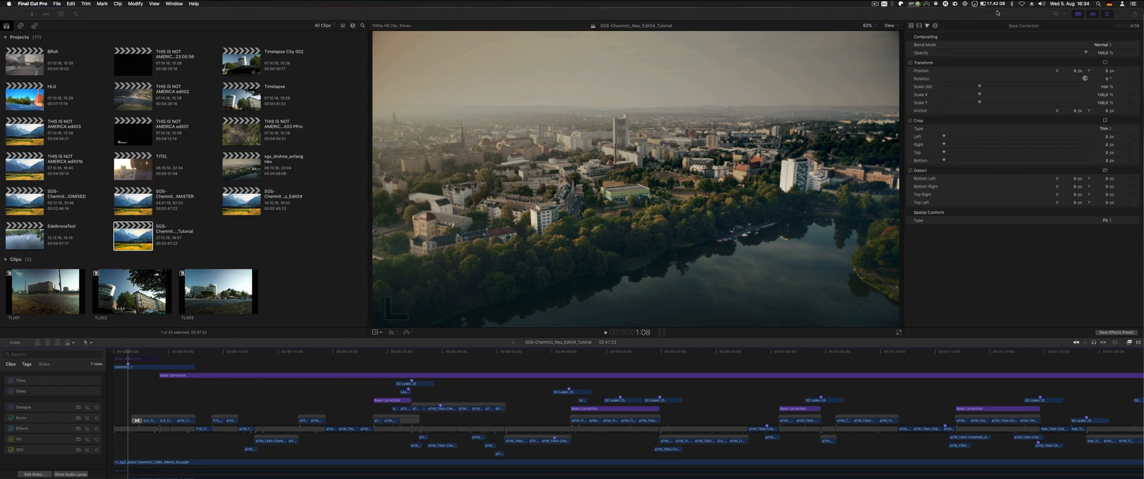
mouse_move(597, 58)
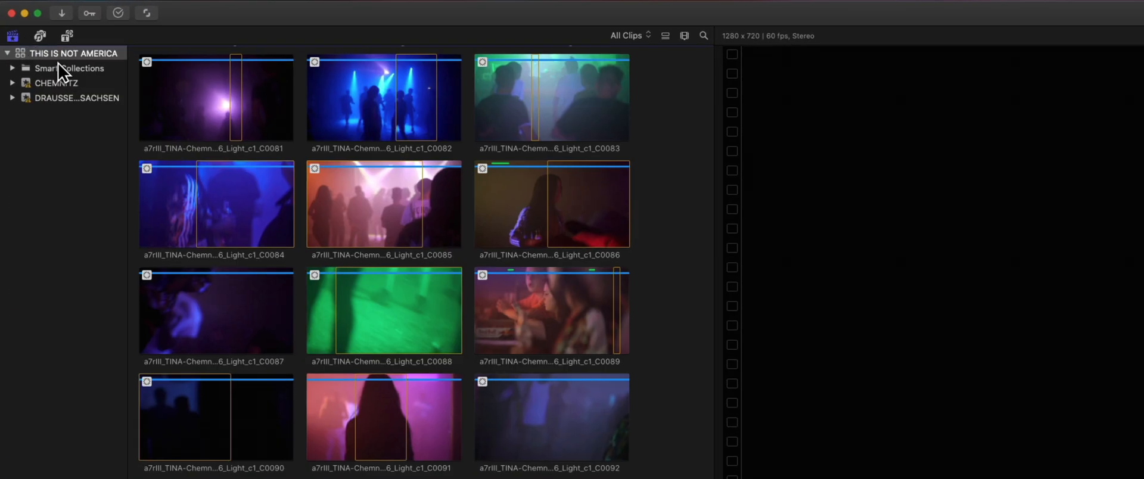
Show Library Properties for THIS IS NOT AMERICA and modify its Storage Locations
click(72, 53)
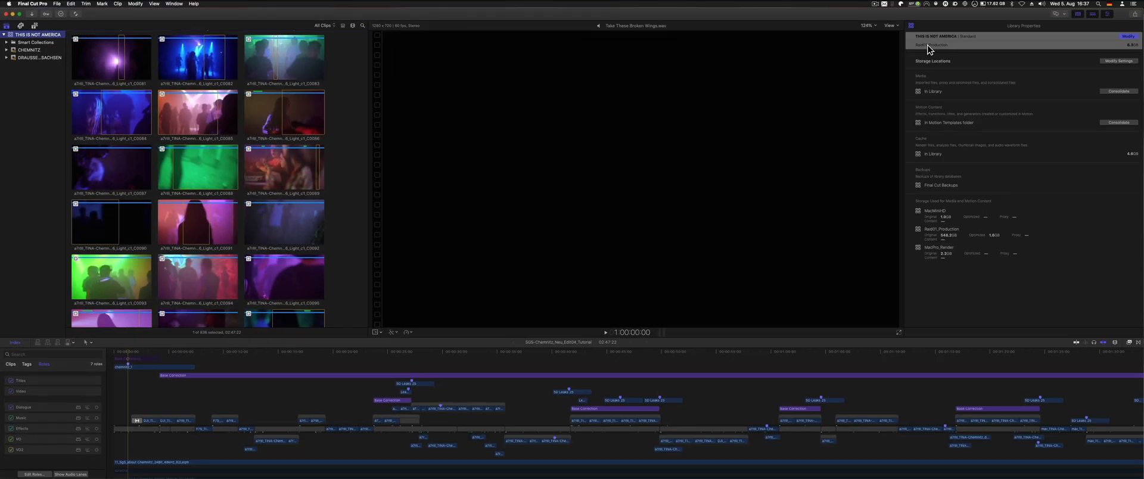
mouse_move(899, 39)
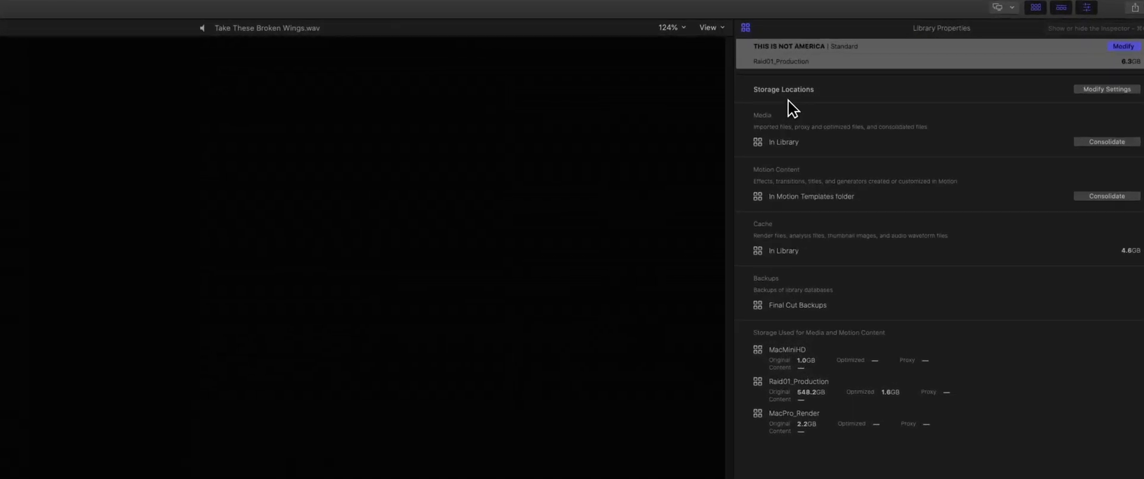
mouse_move(1120, 105)
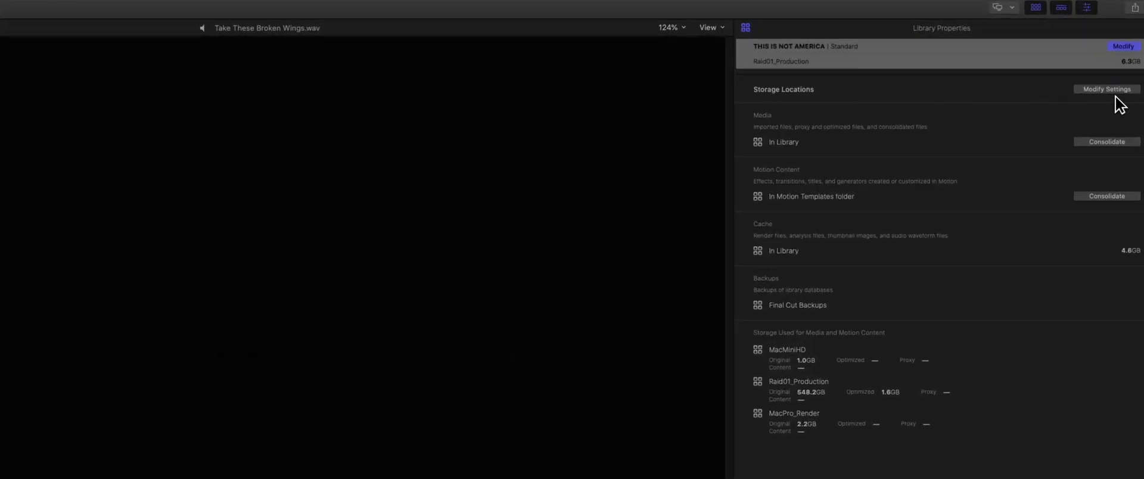
click(1105, 89)
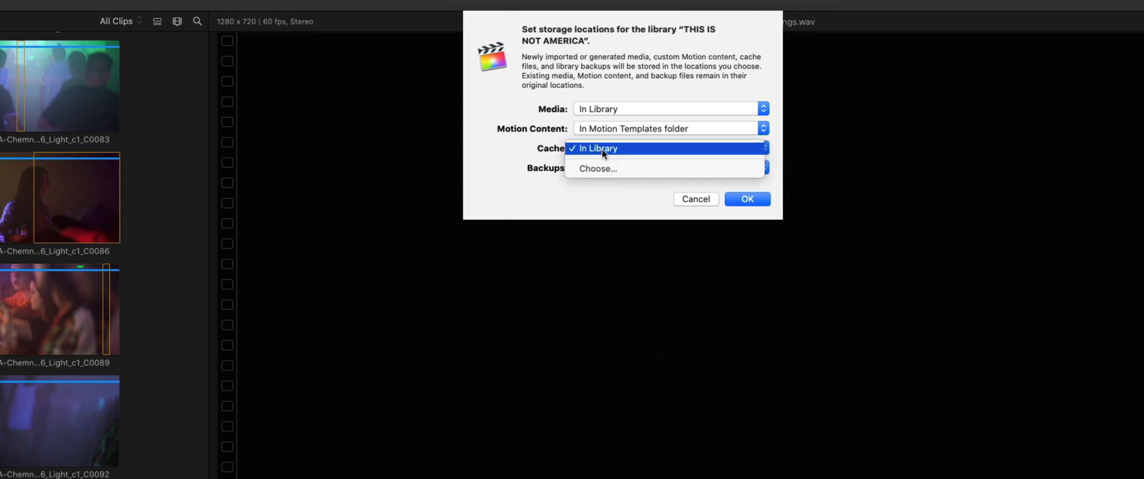
Choose WorkSSD_RAID01 > #RenderData as the library's cache folder
click(598, 147)
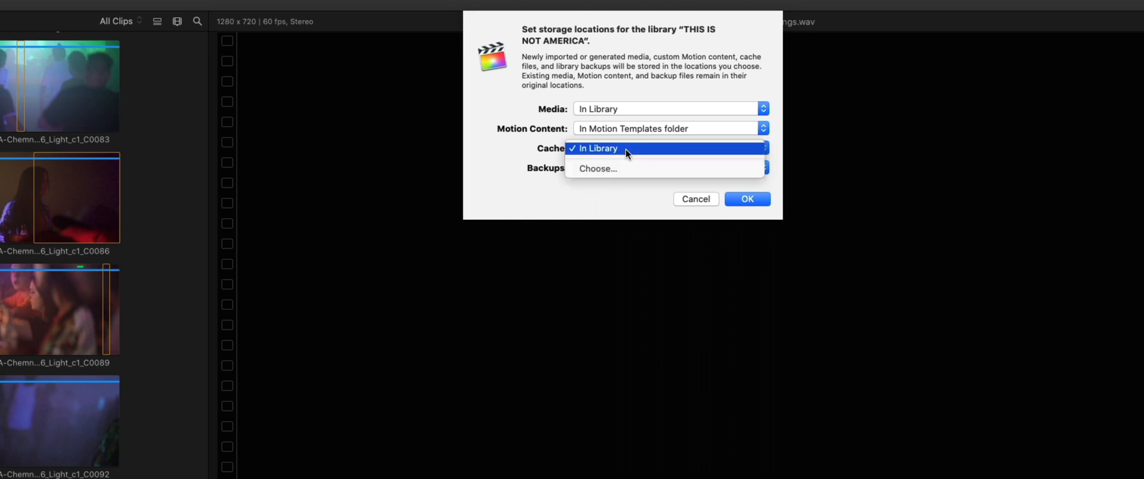
click(597, 148)
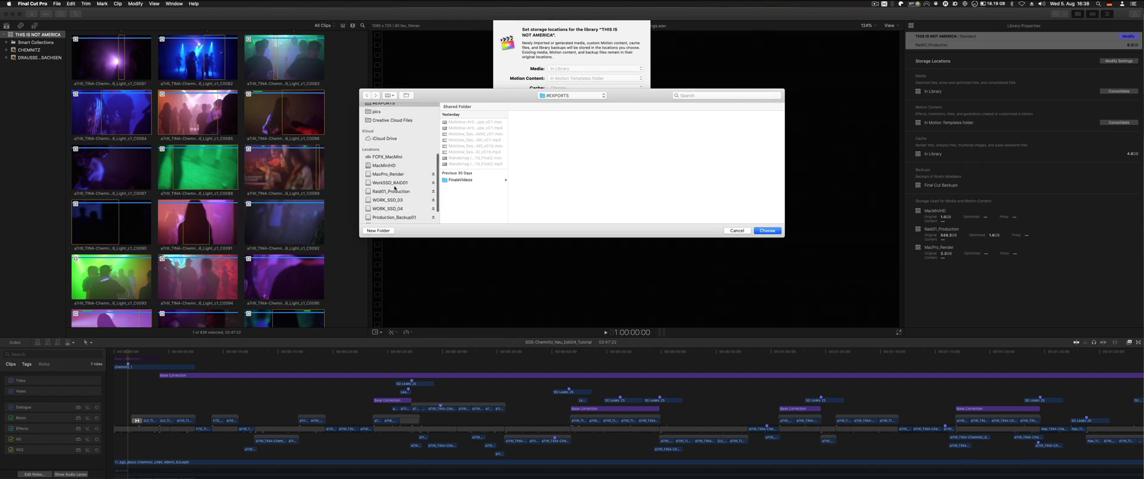
mouse_move(396, 198)
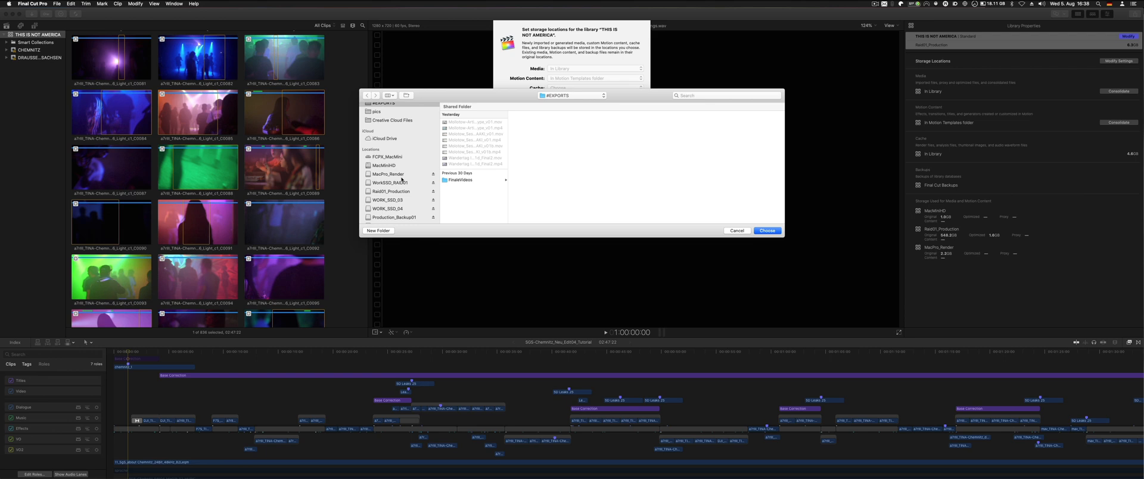
mouse_move(400, 180)
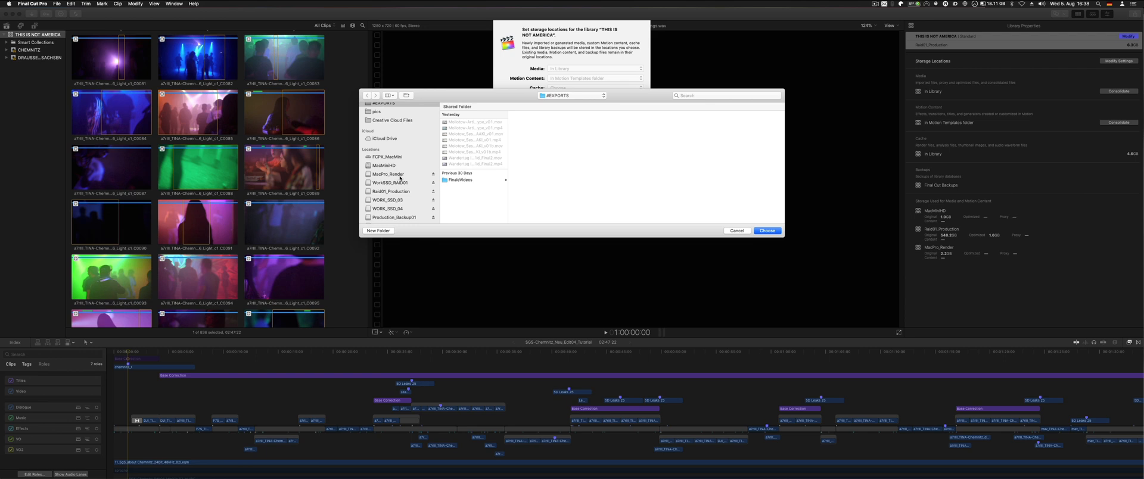
click(392, 210)
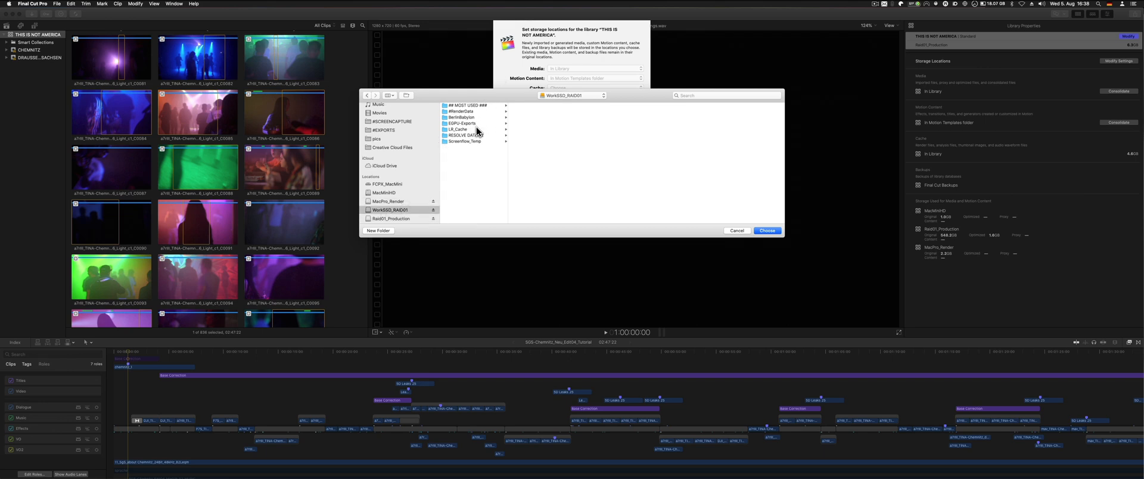
click(462, 111)
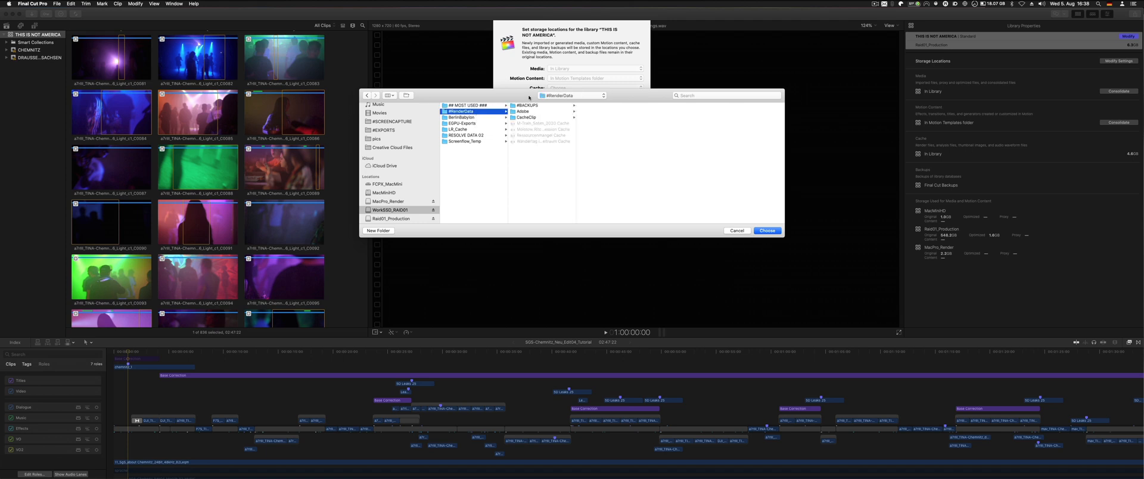
mouse_move(722, 170)
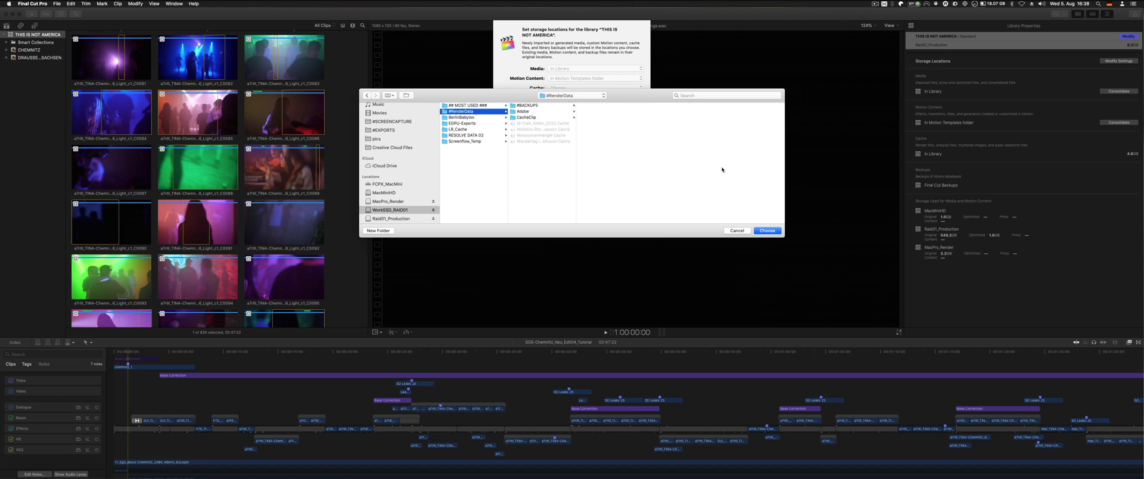
click(766, 230)
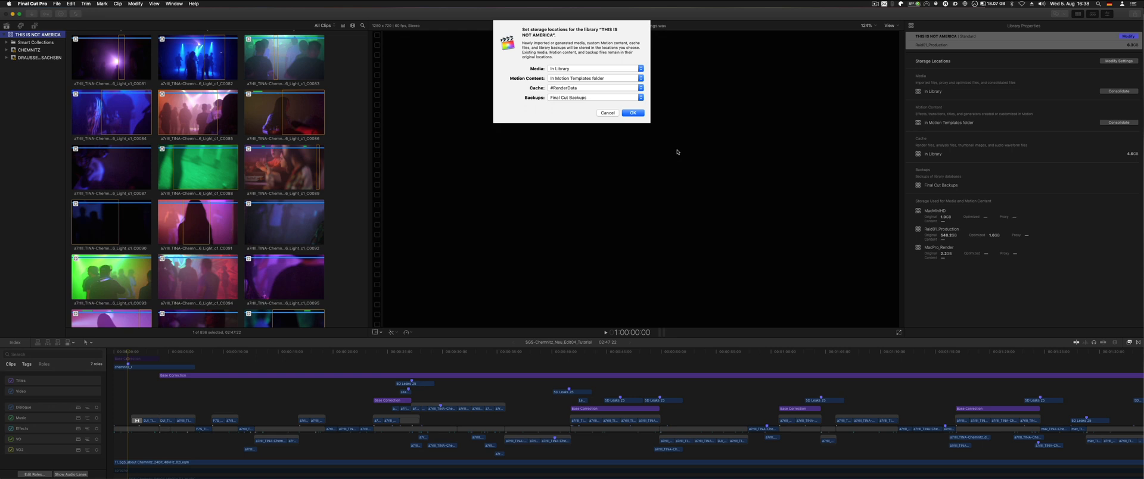
Choose the #BACKUPS folder as the library's backup location
click(592, 96)
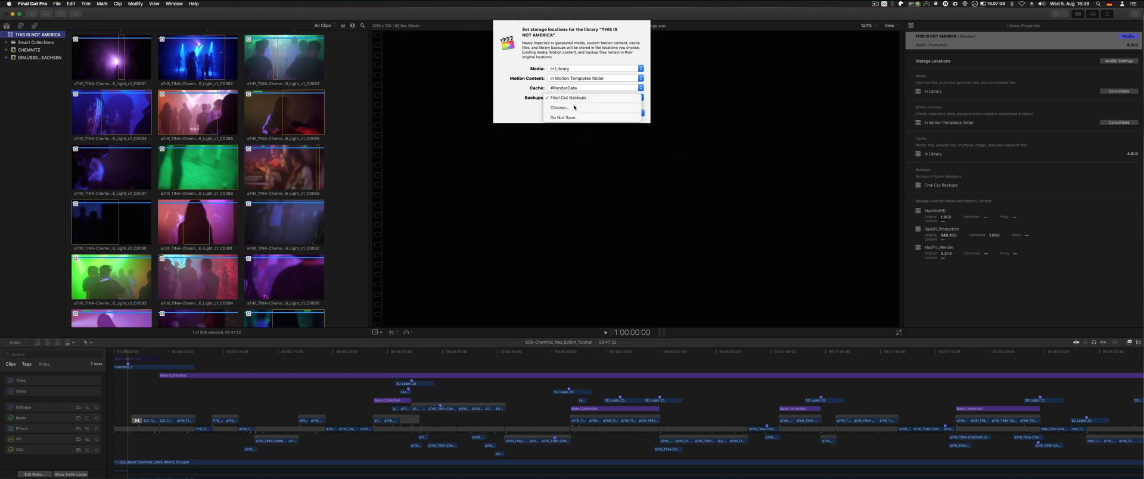
click(559, 107)
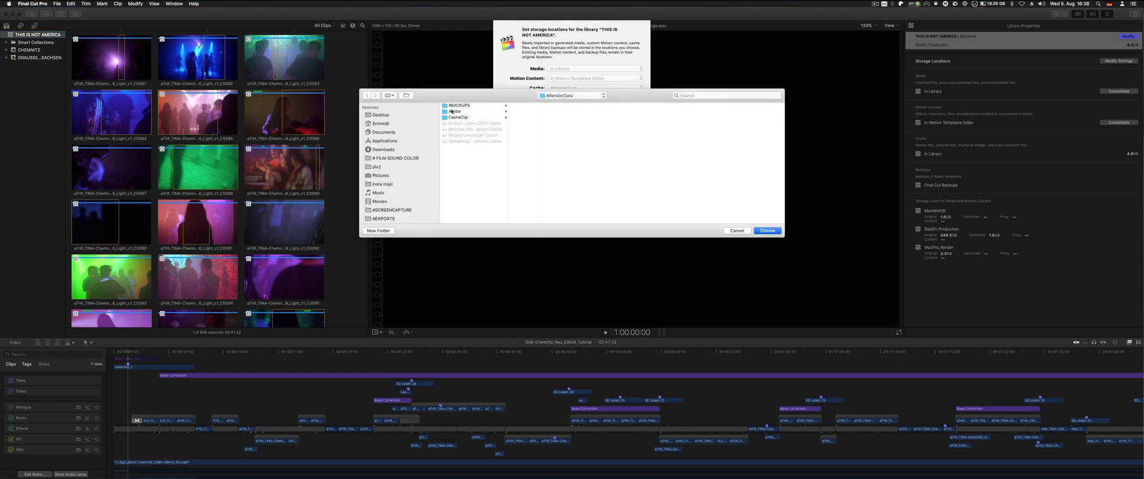
click(459, 105)
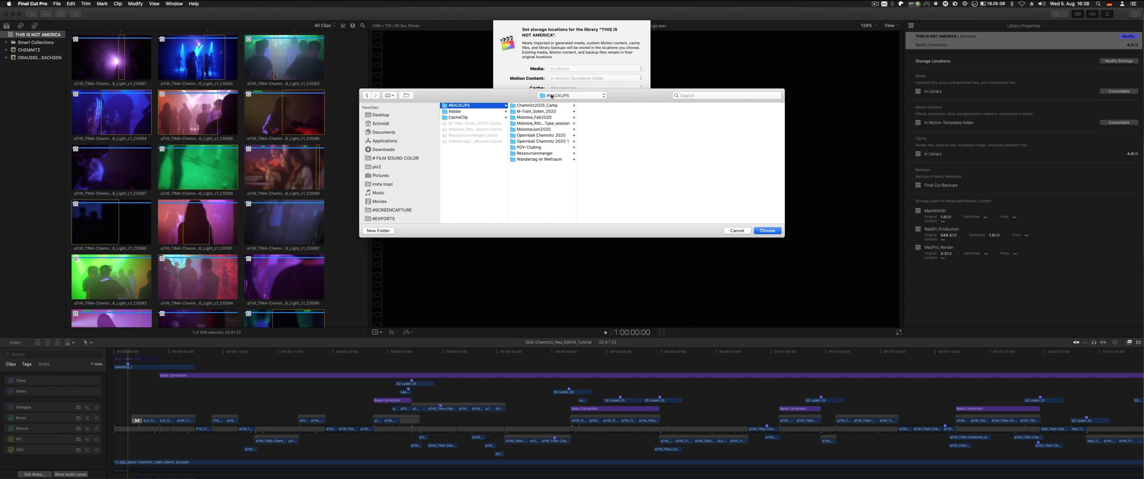
click(460, 106)
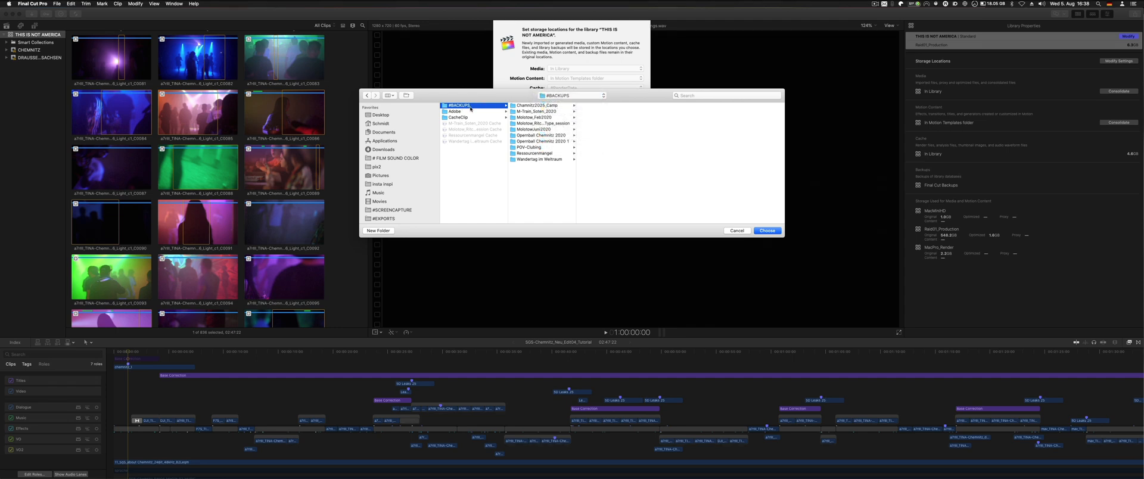
click(766, 230)
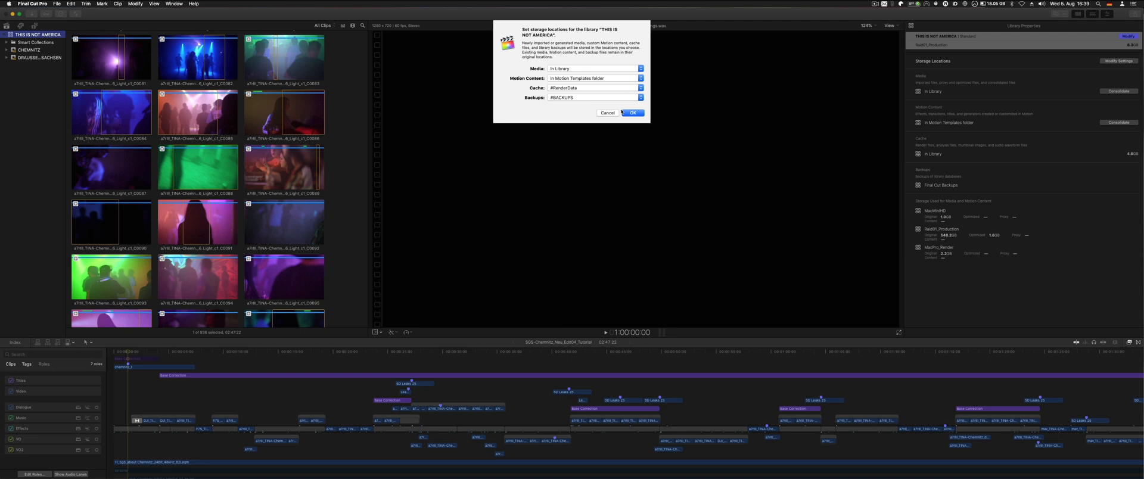
mouse_move(616, 99)
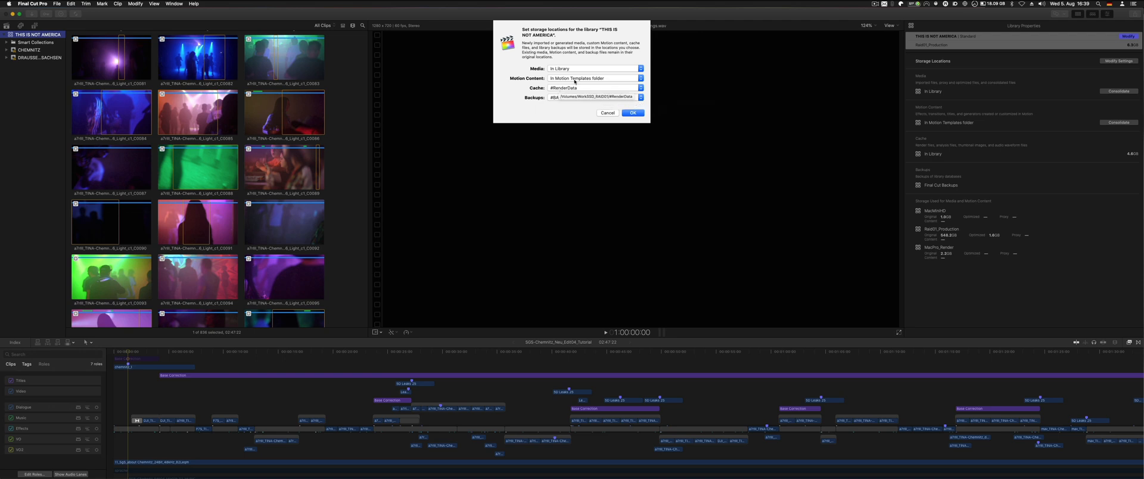
Recheck the cache location and confirm the new storage locations
click(593, 87)
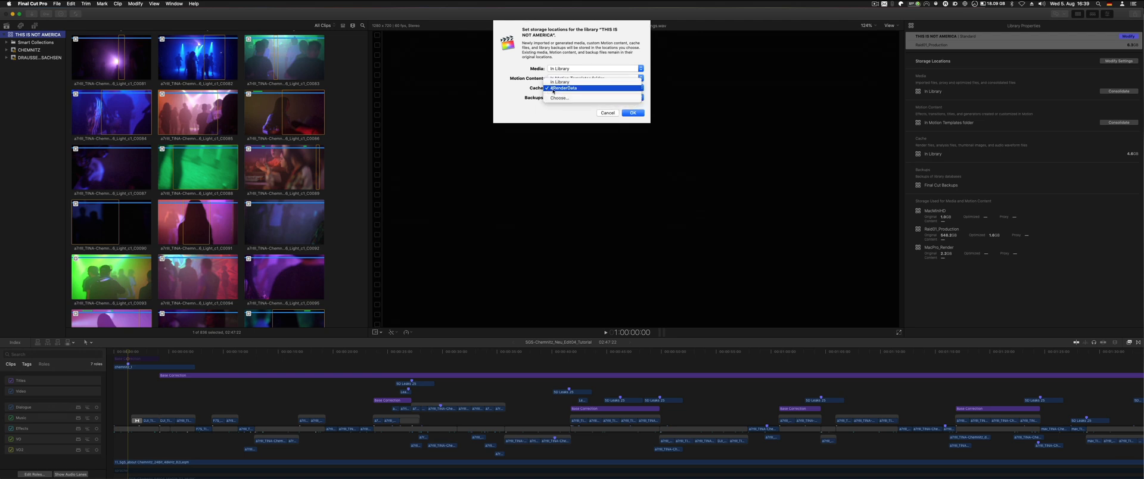
click(563, 86)
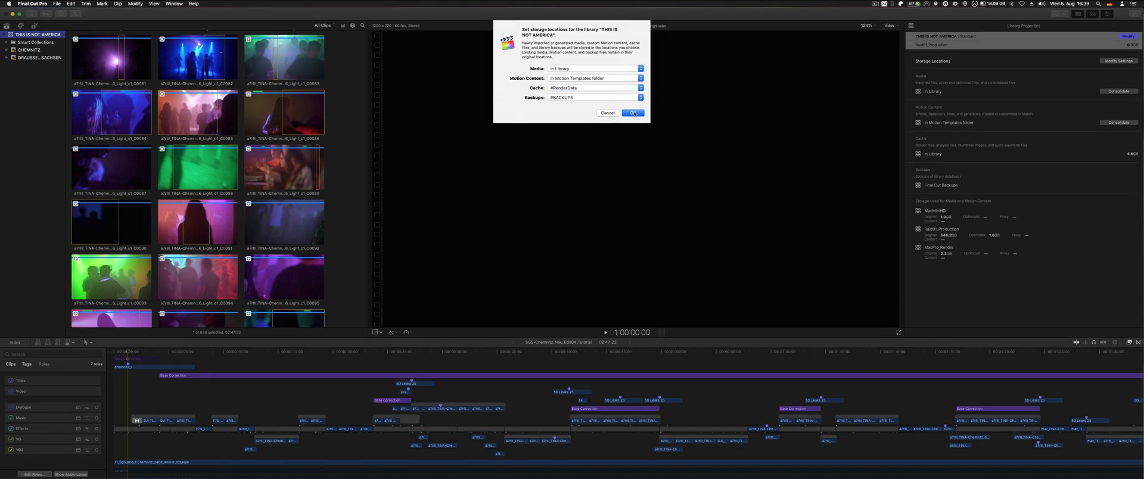
click(632, 114)
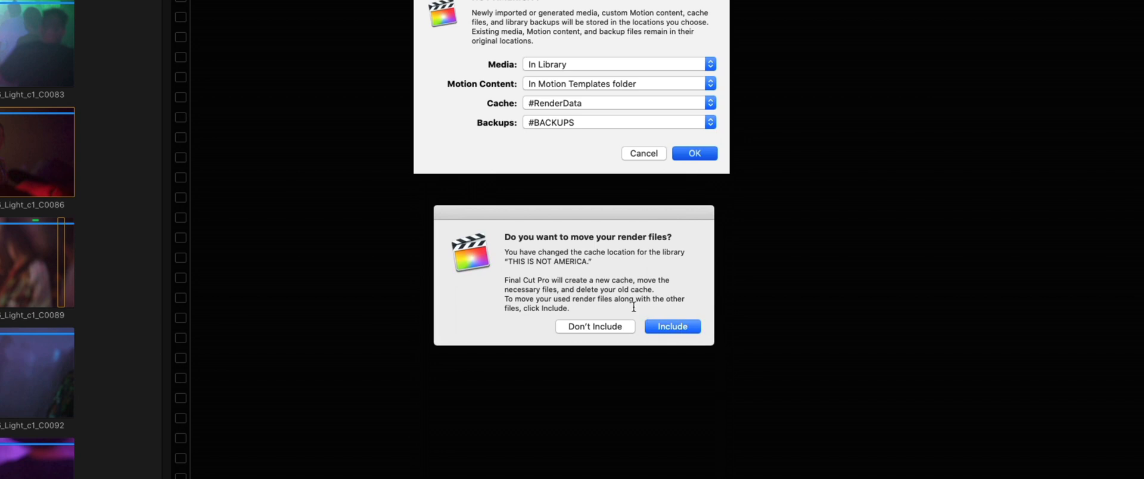
mouse_move(595, 332)
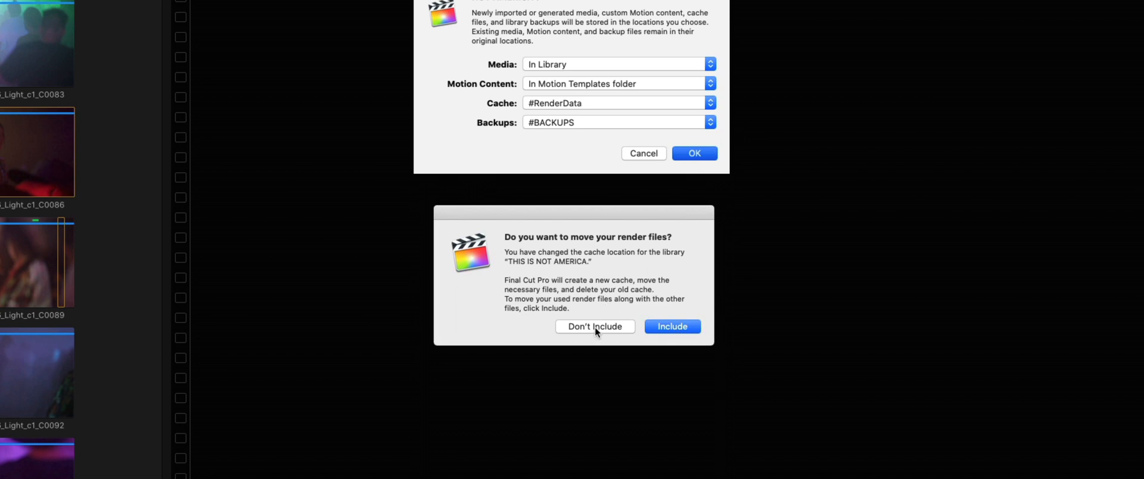
Apply the locations without including old render files, then enable Background render in Playback preferences
click(594, 327)
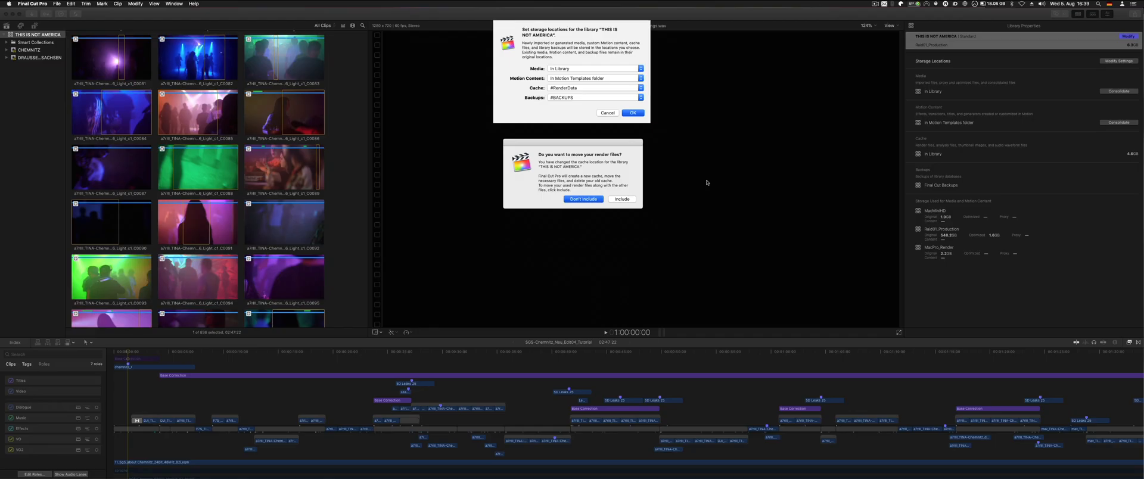
click(582, 198)
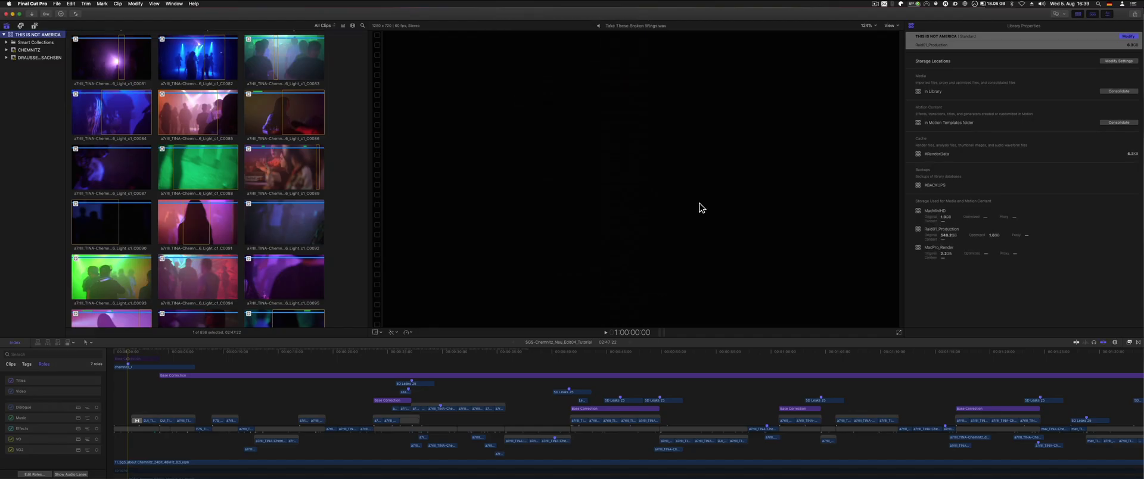
mouse_move(722, 358)
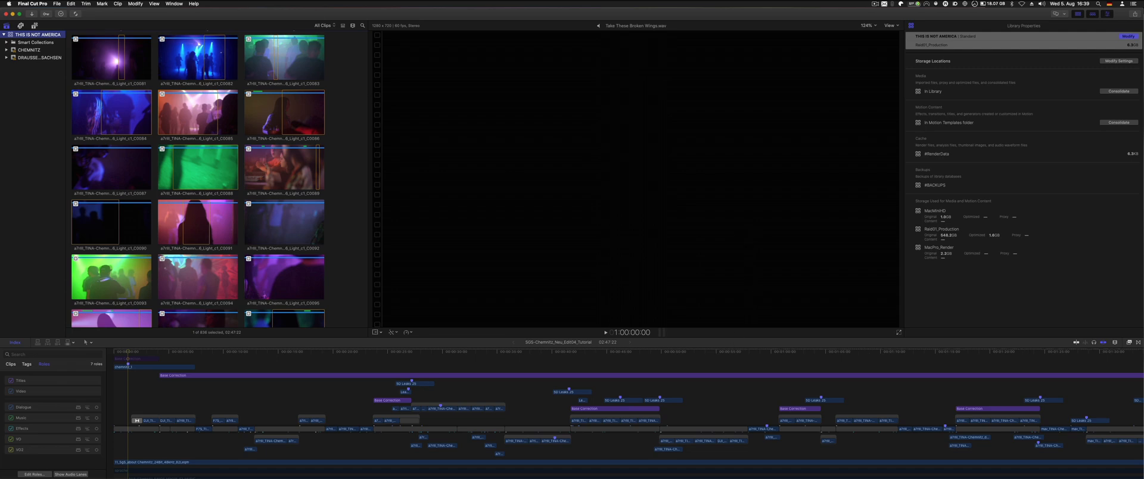
click(33, 4)
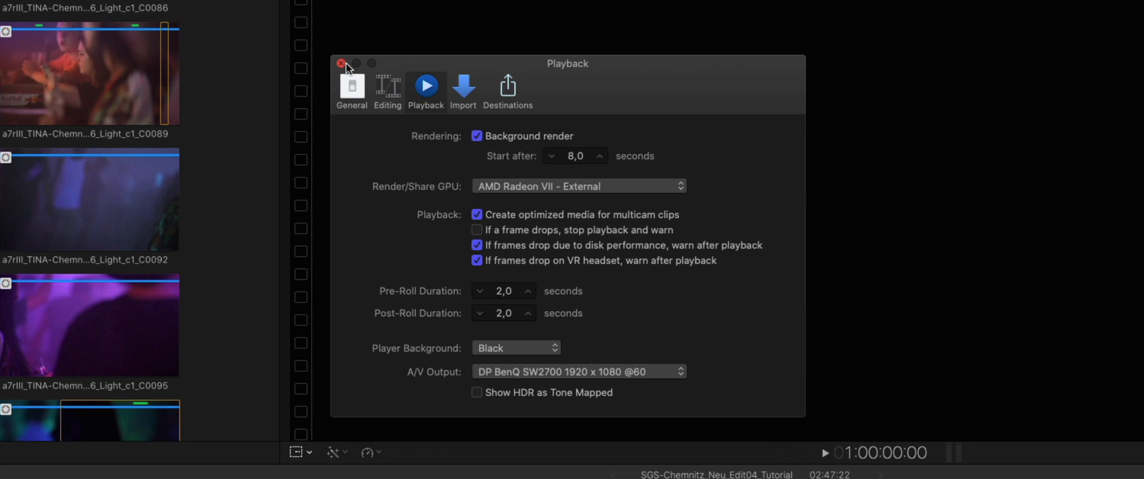
Close Preferences and bring up the SGS-Chemnitz_Neu_Edit04_Tutorial project settings
click(340, 63)
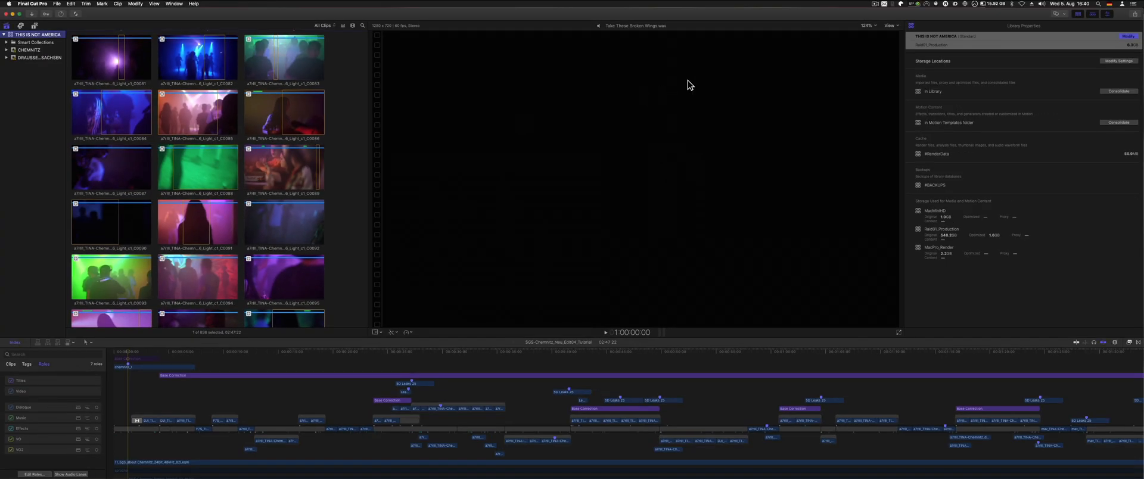
click(1133, 13)
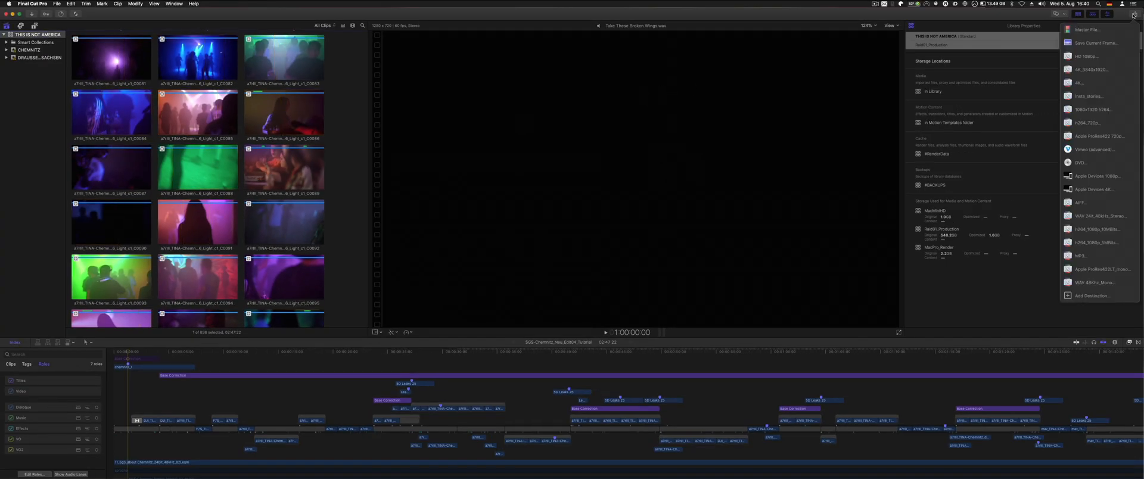
click(973, 4)
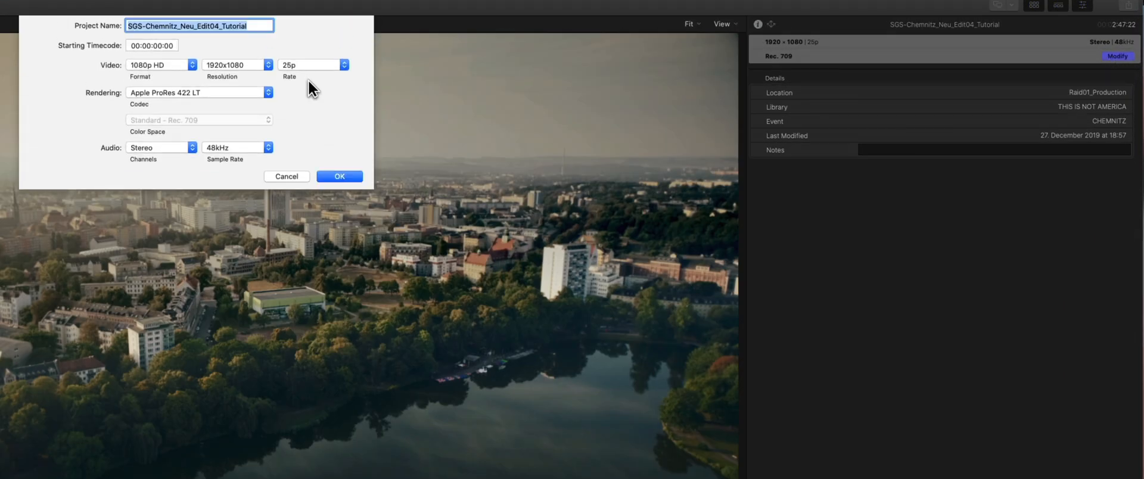
Keep Apple ProRes 422 LT rendering and 1080p HD video format in the project settings
click(198, 92)
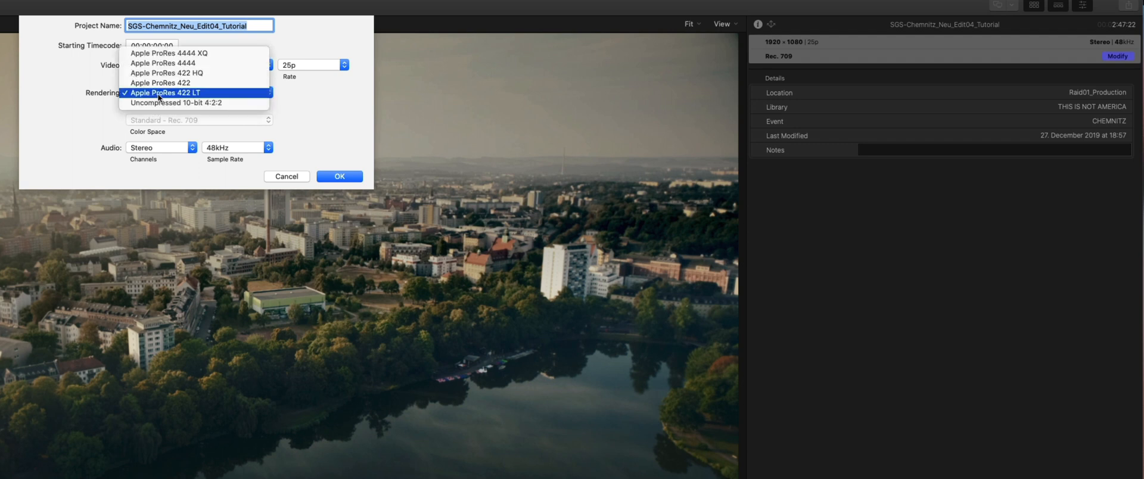
click(164, 93)
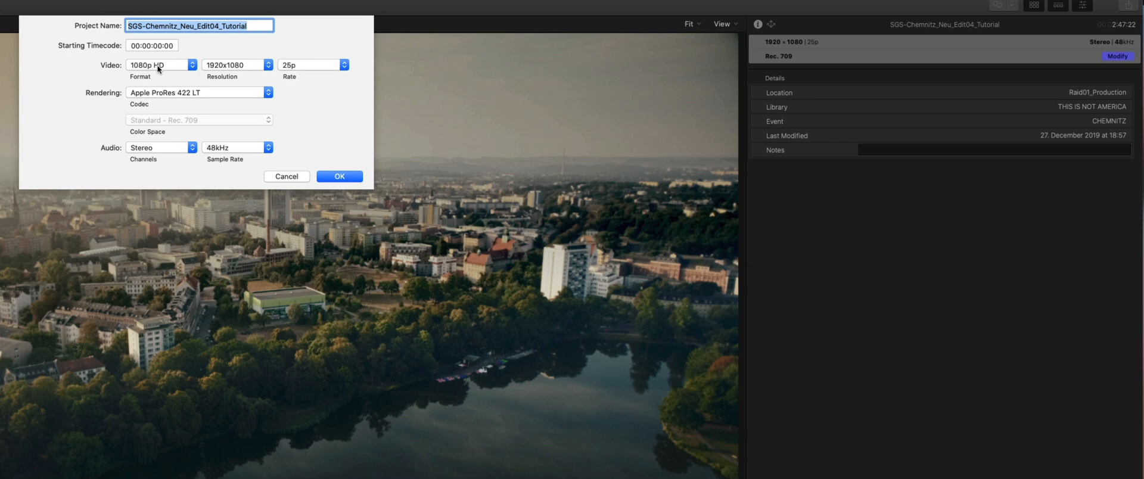
click(161, 65)
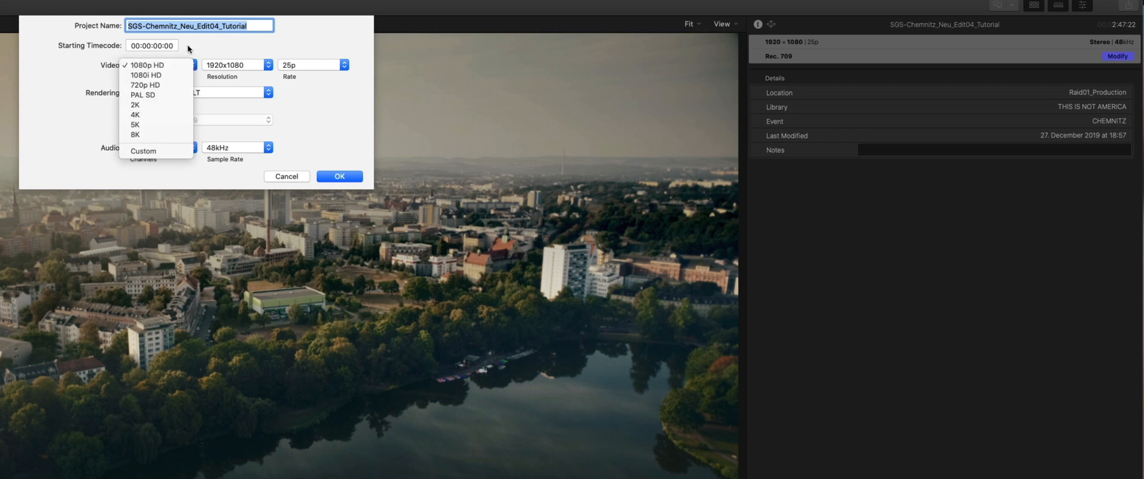
click(145, 64)
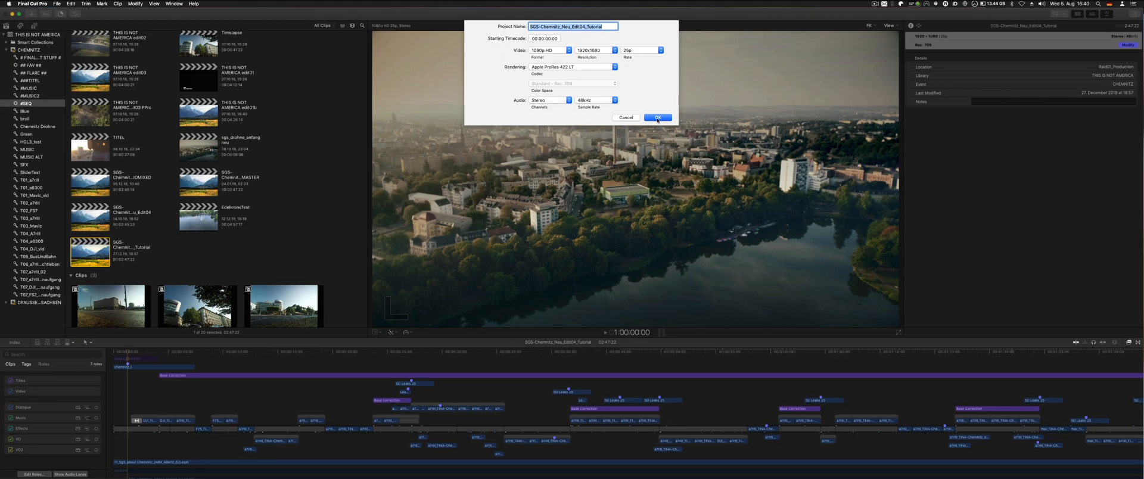
Confirm project settings and start a Master File share with Source codec, saving into #EXPORTS
click(656, 118)
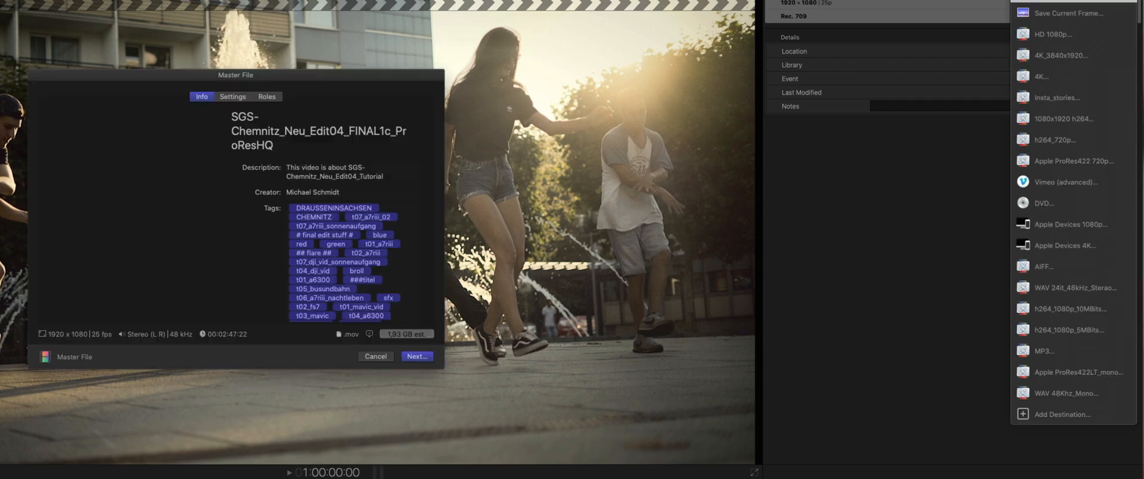
click(232, 96)
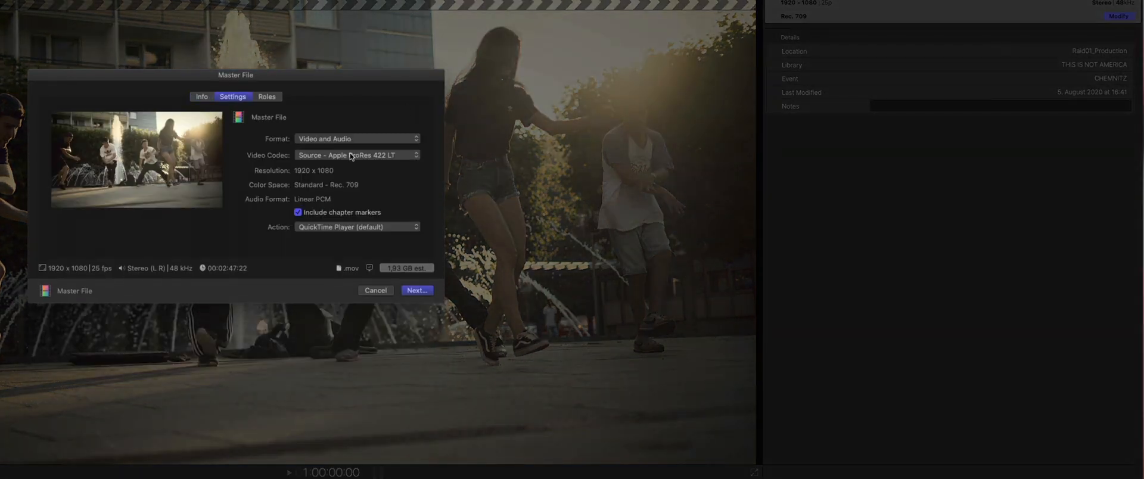
click(356, 155)
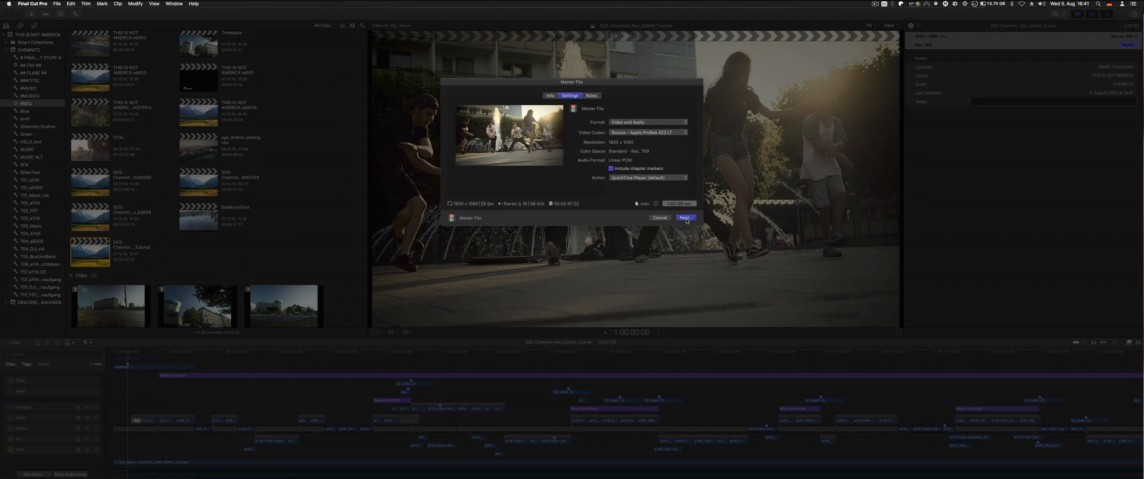
click(684, 218)
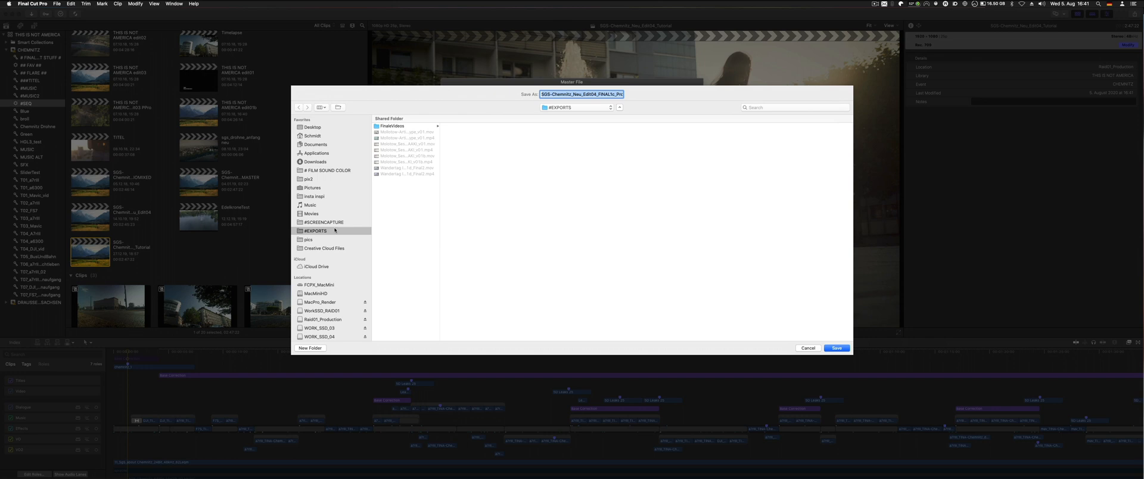
scroll(down, 3)
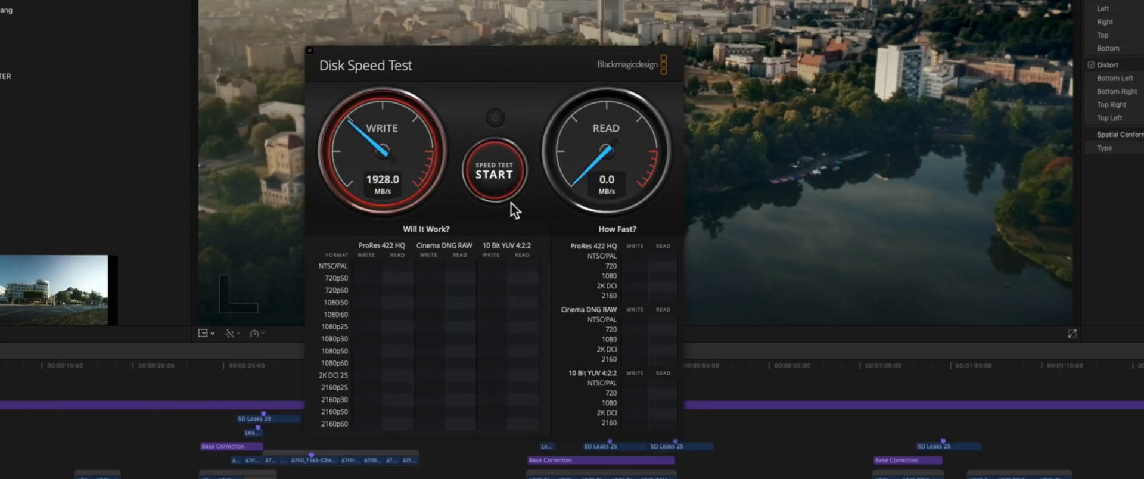
Stop Disk Speed Test at about 1928 MB/s write, 2624 MB/s read, and return to Final Cut Pro
click(493, 173)
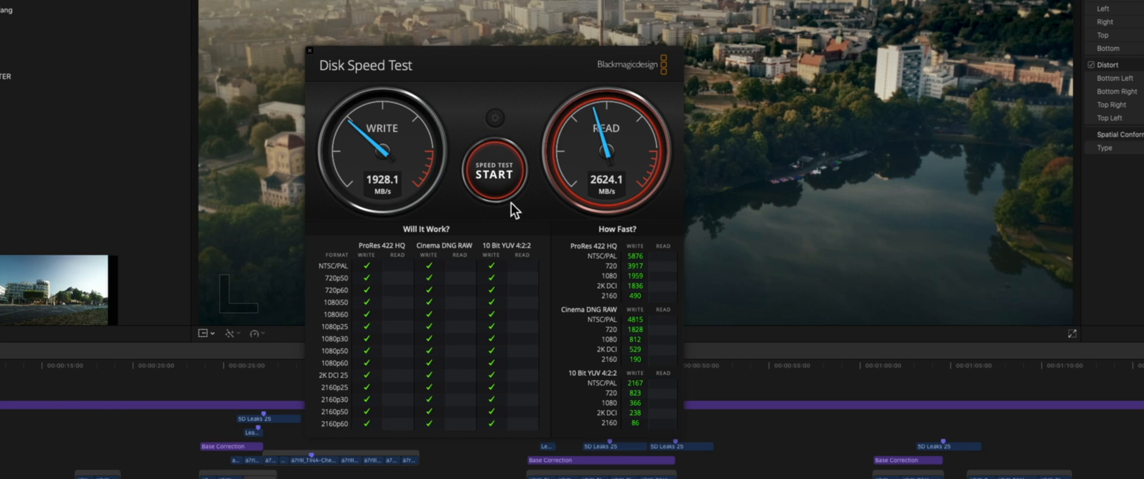
click(309, 51)
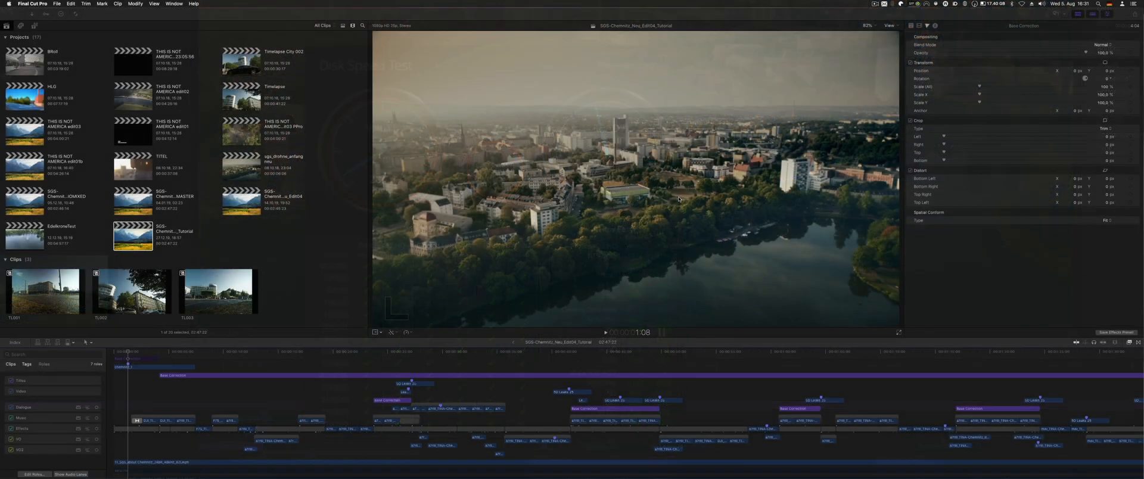